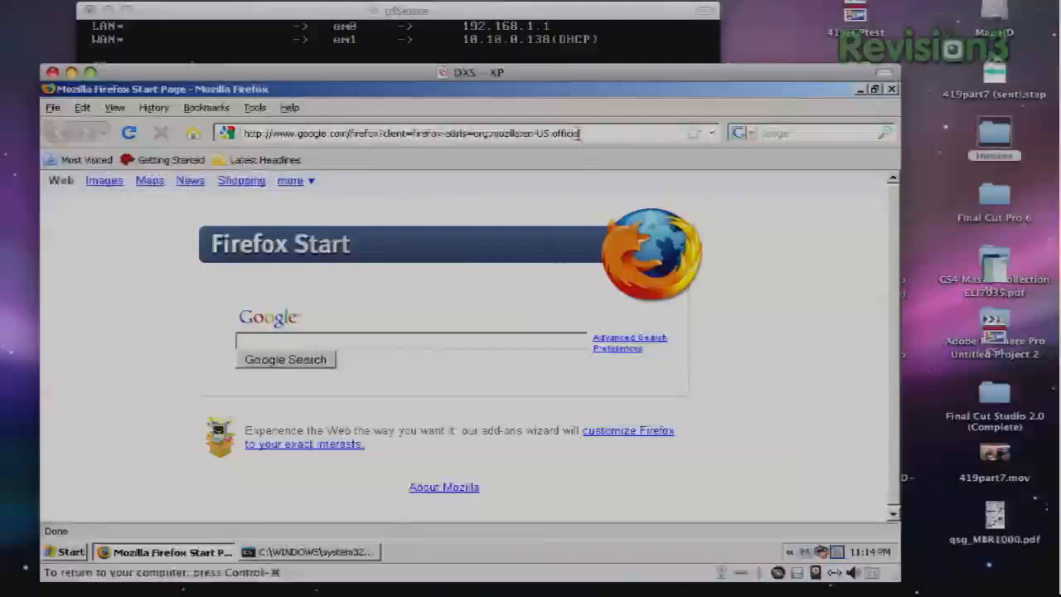
- Log in to the pfSense web interface at 192.168.1.1 as admin with its password
text(192.168.1.1)
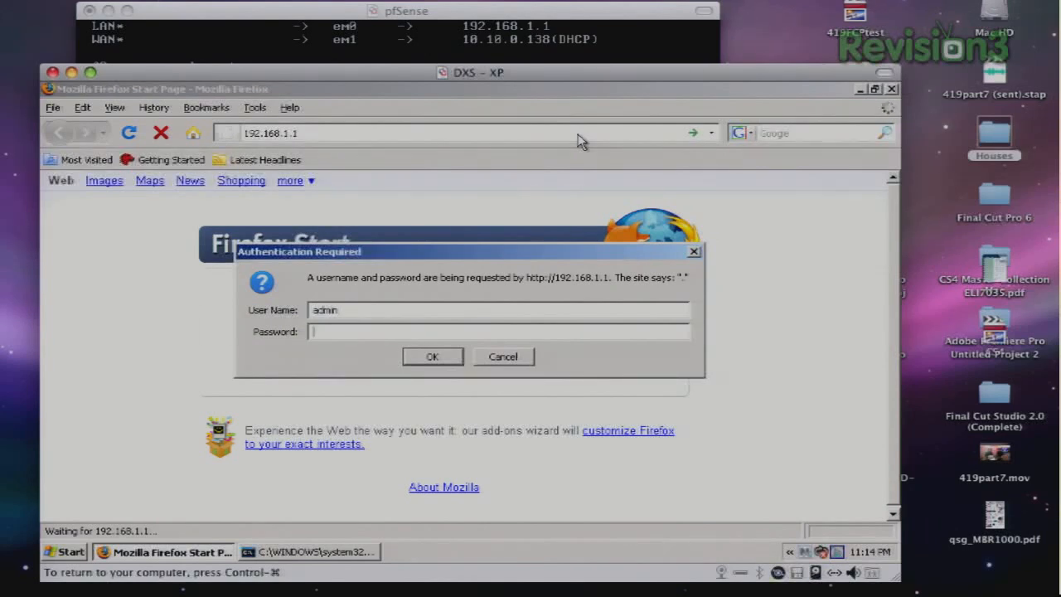
text(•)
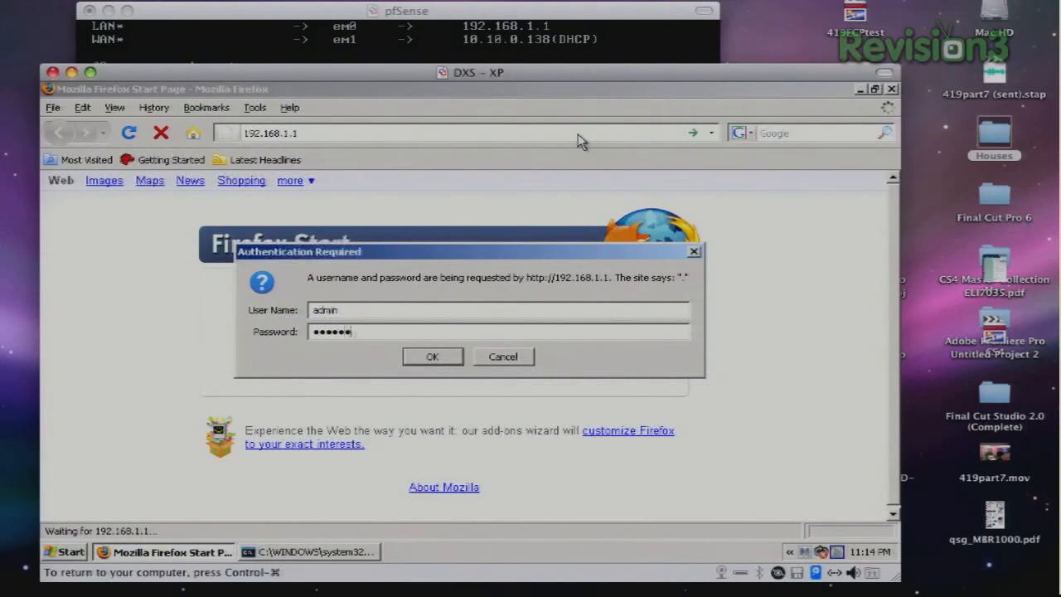
click(432, 357)
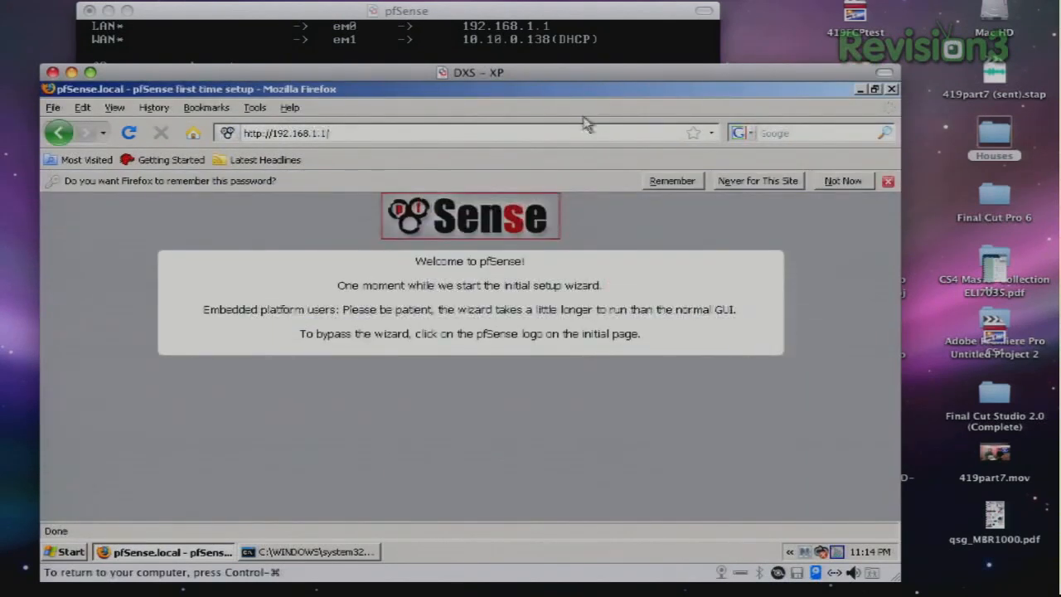